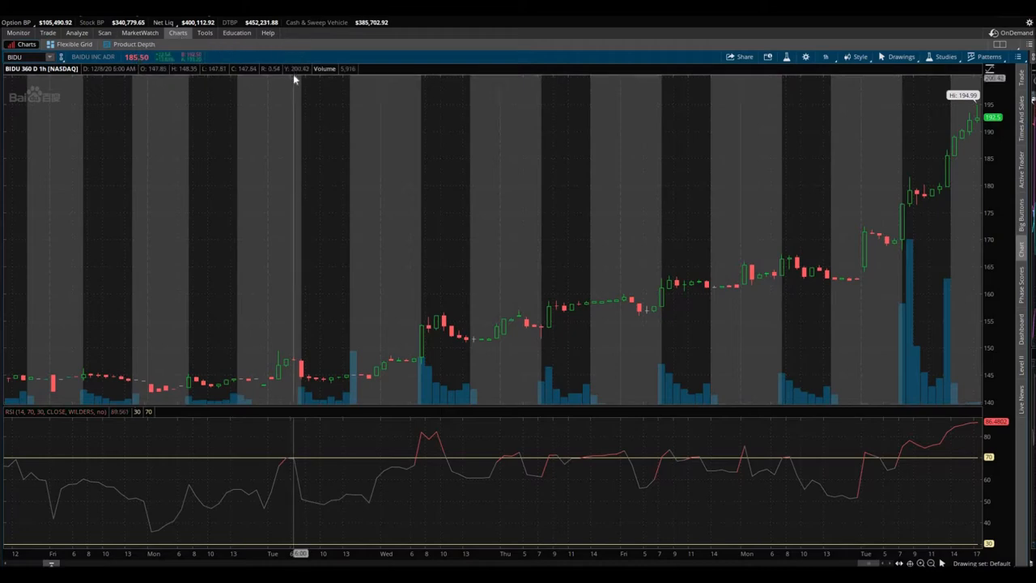
mouse_move(476, 56)
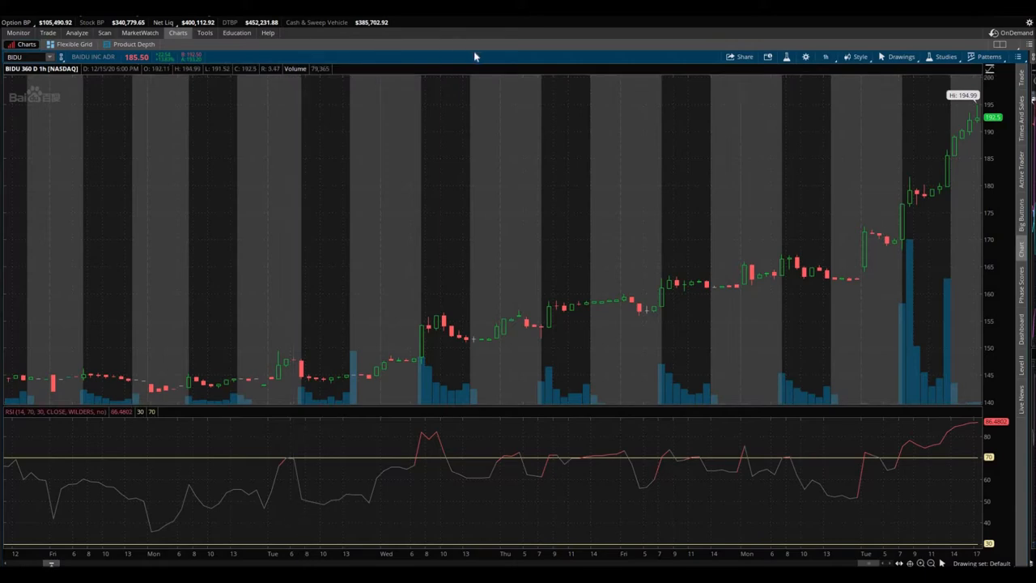
mouse_move(476, 59)
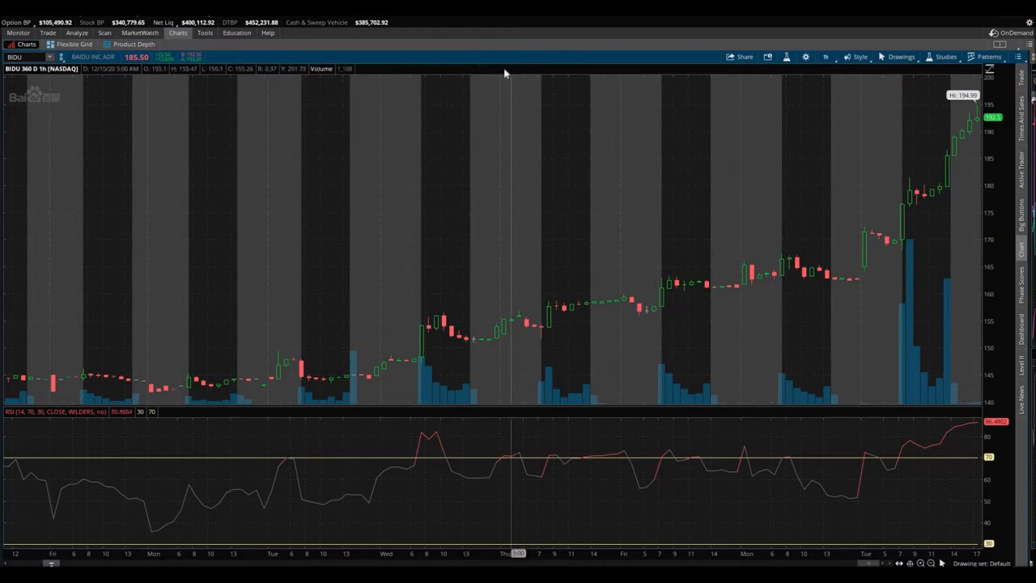
mouse_move(239, 58)
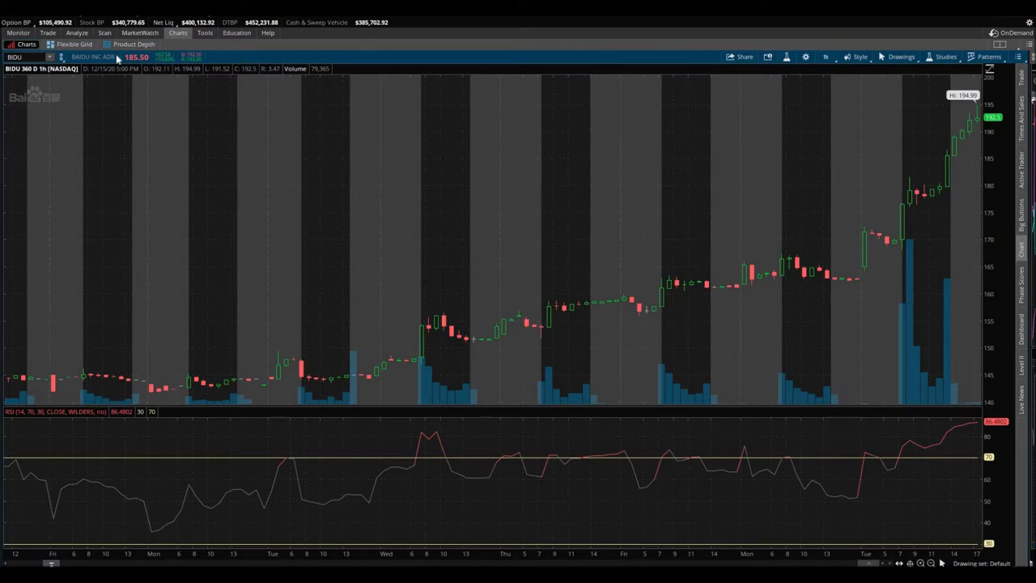
Show the Monitor Activity and Positions page with the BIDU December call rows and today's fills
left_click(18, 32)
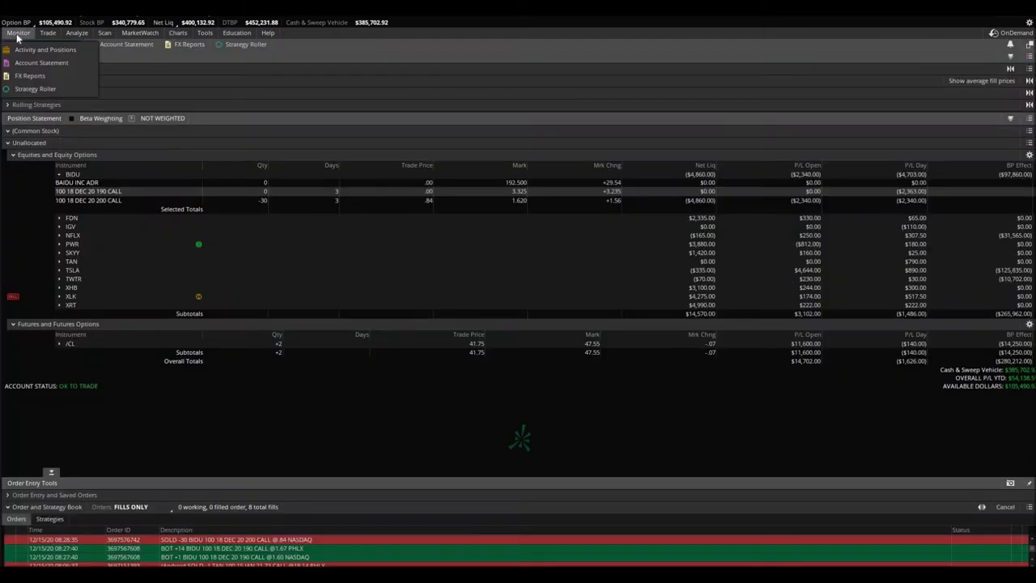
left_click(46, 49)
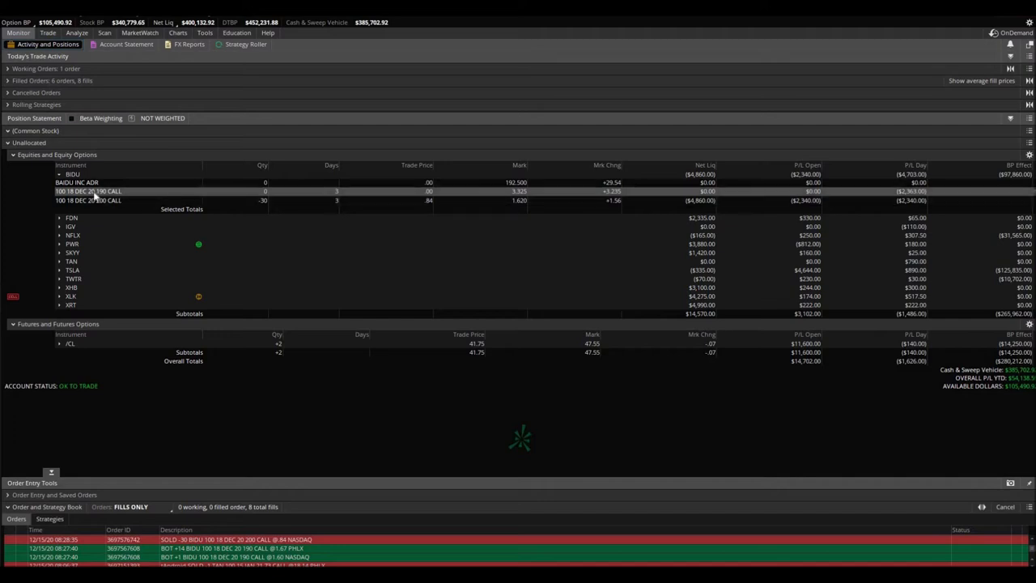
mouse_move(113, 196)
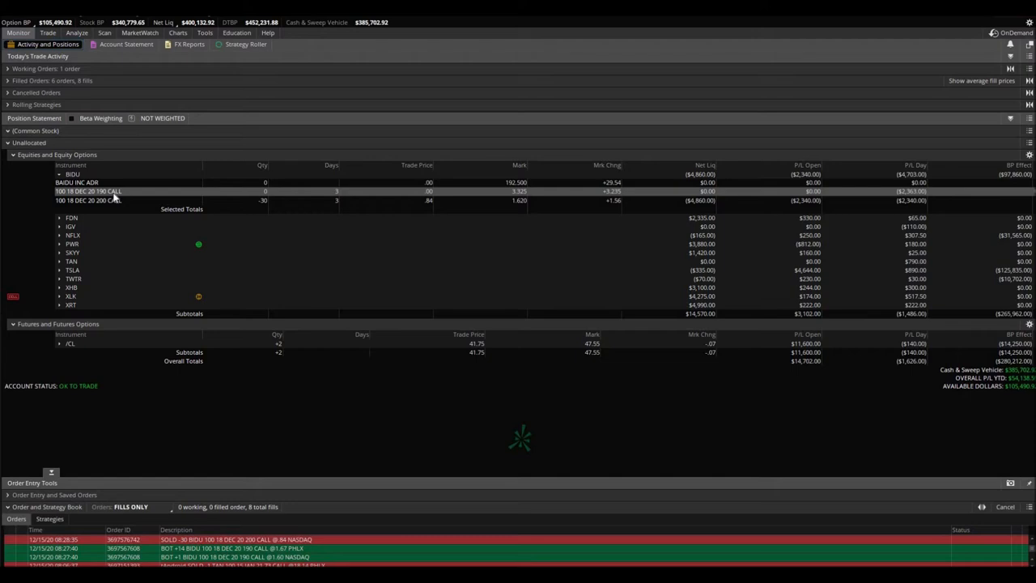
mouse_move(223, 197)
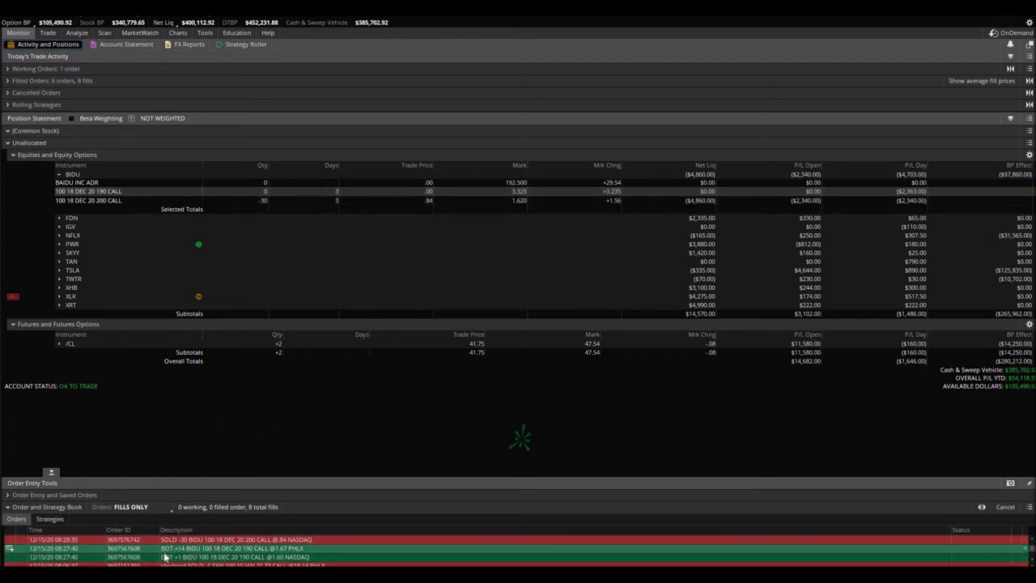
mouse_move(273, 559)
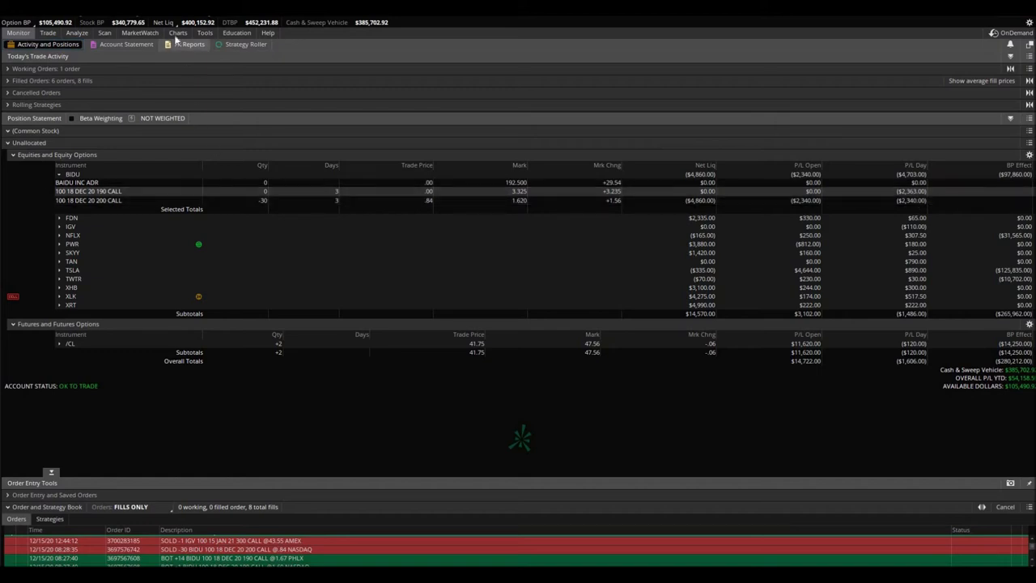
Review the BIDU chart, then bring up the BIDU option chain with the 18 DEC 20 calls and puts
left_click(178, 32)
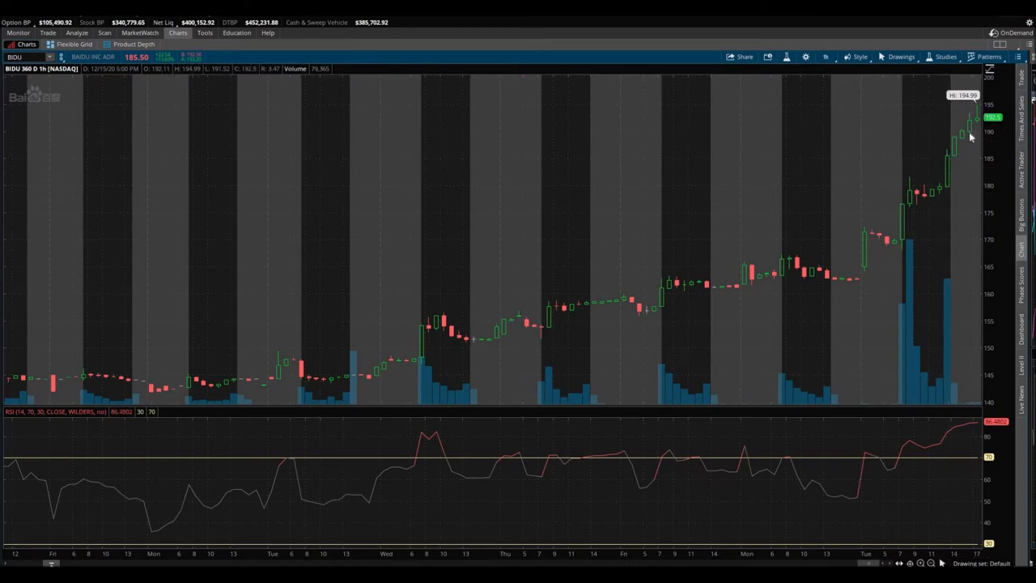
mouse_move(855, 226)
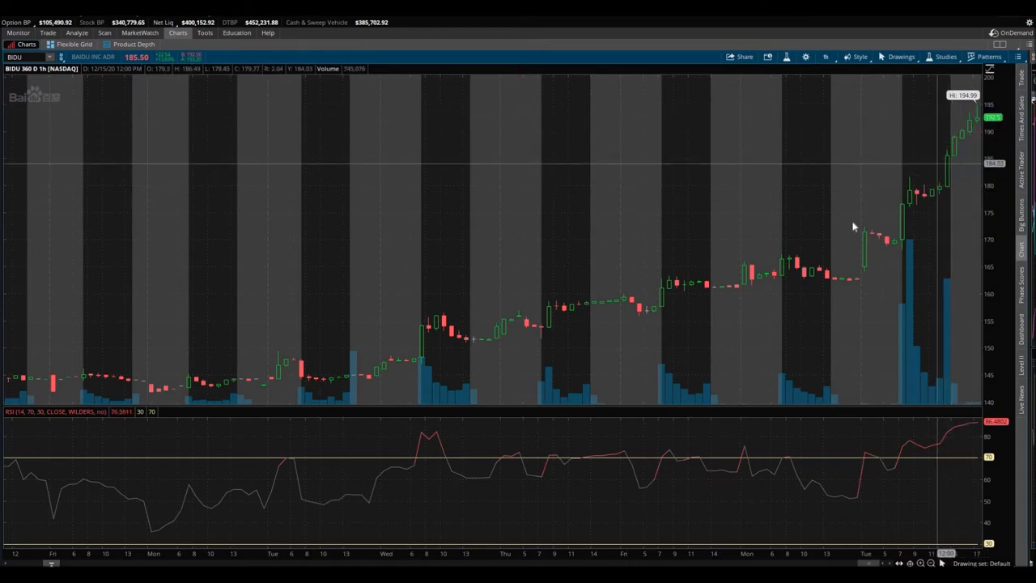
mouse_move(780, 304)
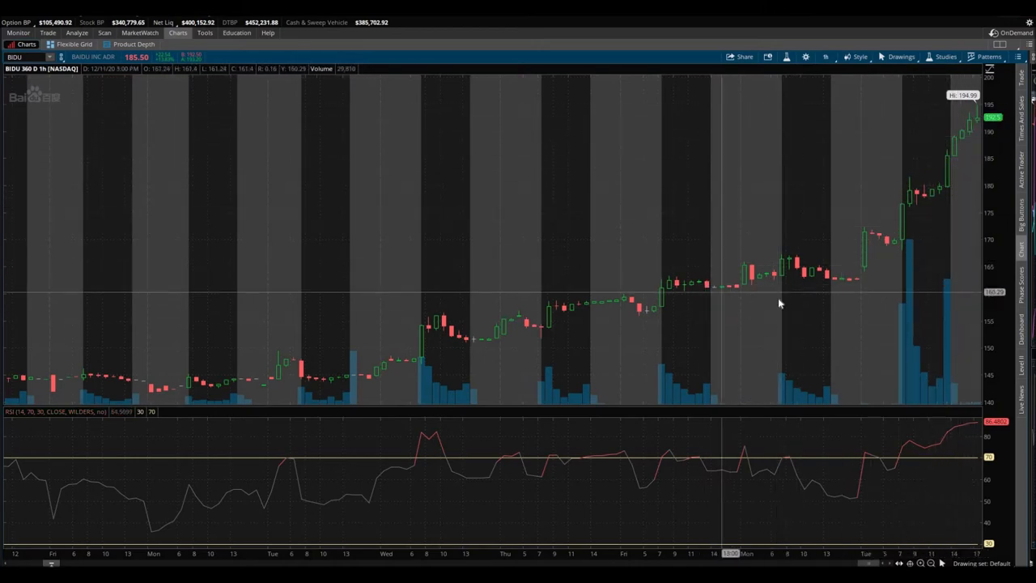
mouse_move(822, 299)
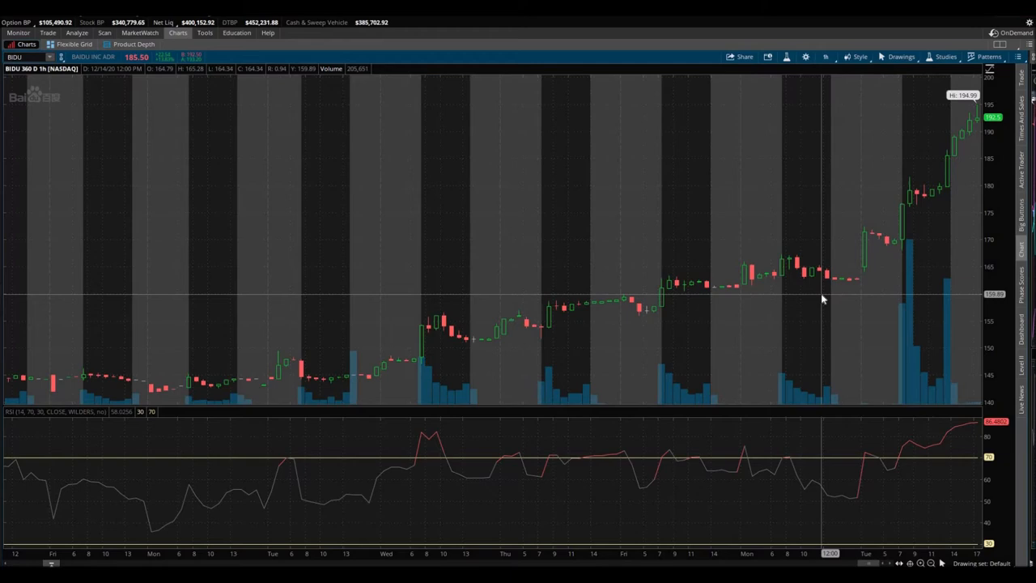
mouse_move(822, 317)
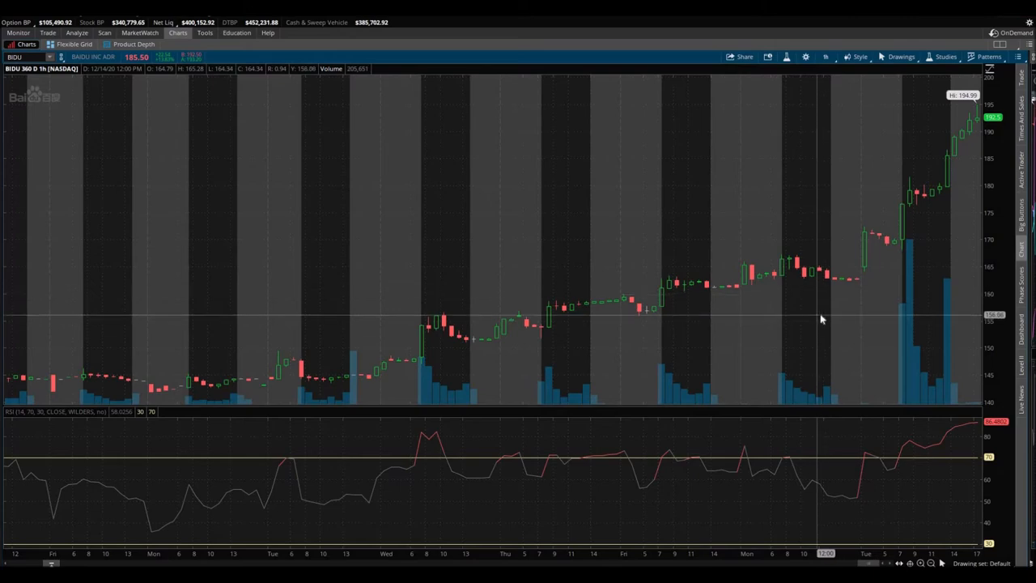
left_click(49, 32)
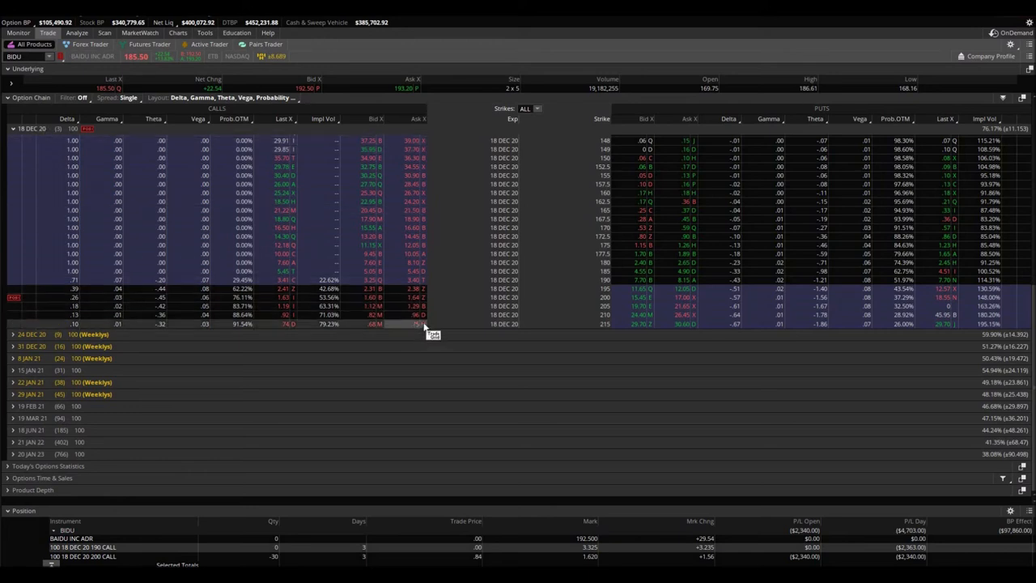
Return to the BIDU daily price chart with RSI from the option chain
left_click(178, 33)
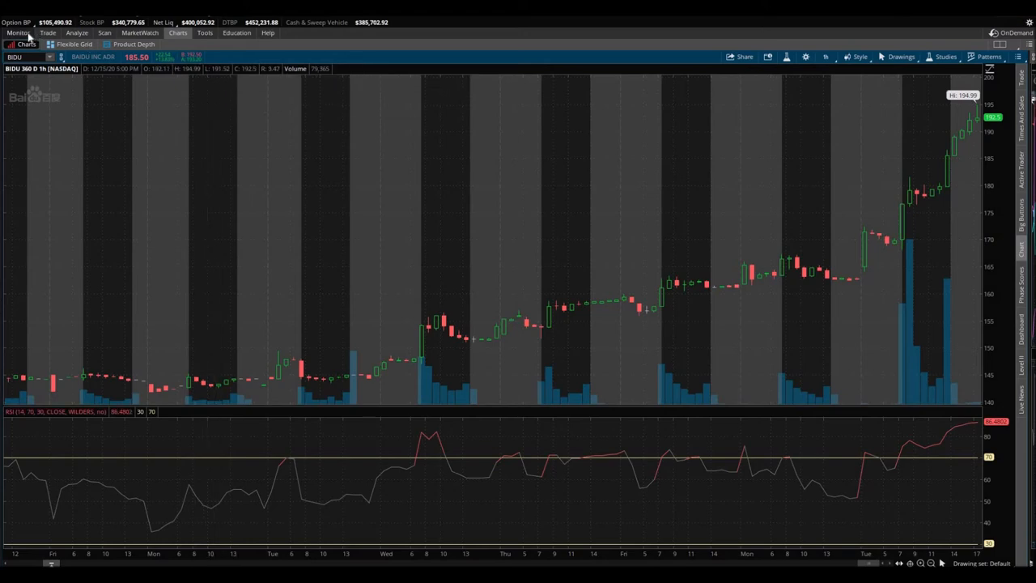
Show Activity and Positions with the BIDU position collapsed into a single row
left_click(18, 32)
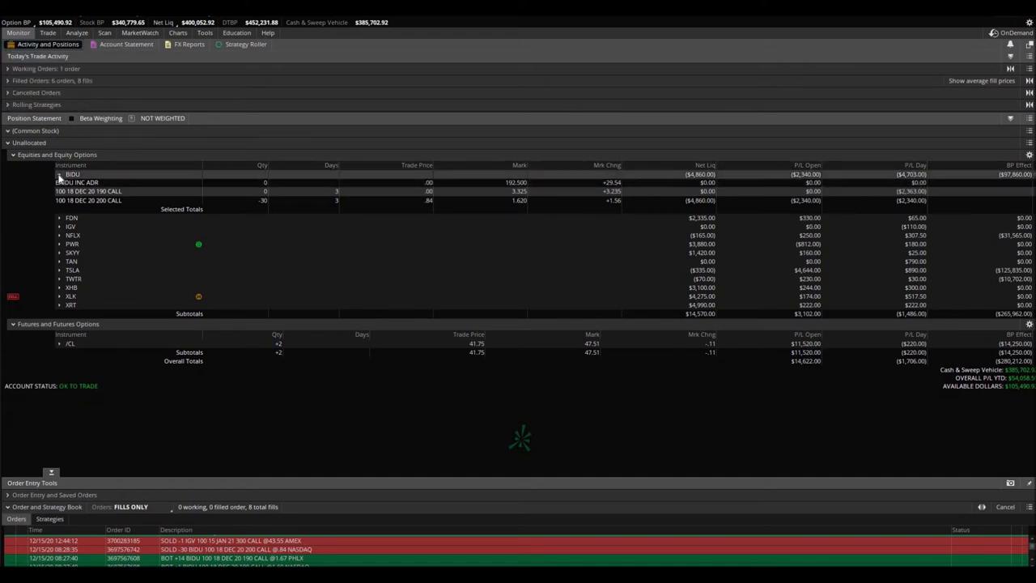
left_click(60, 175)
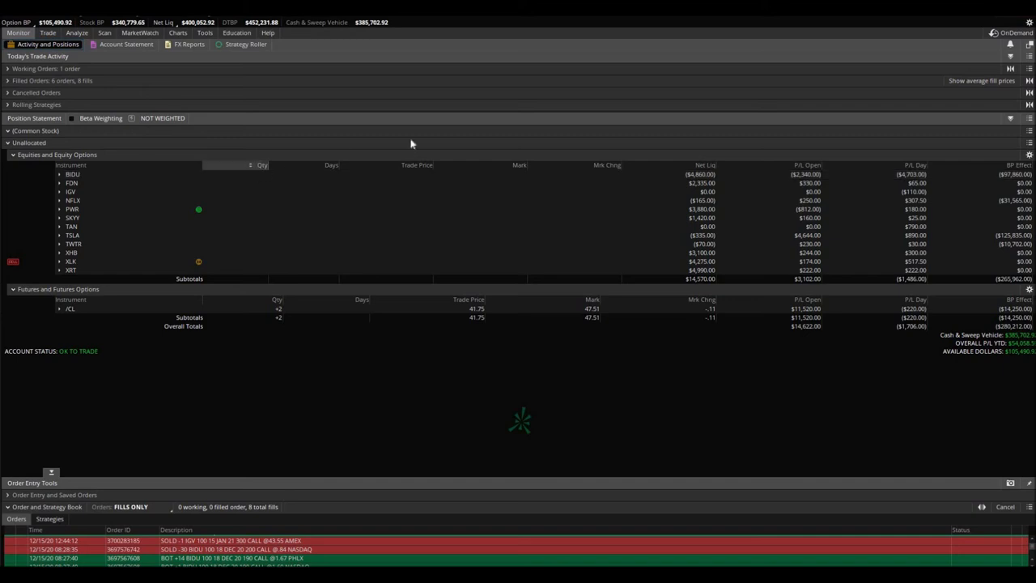
mouse_move(406, 152)
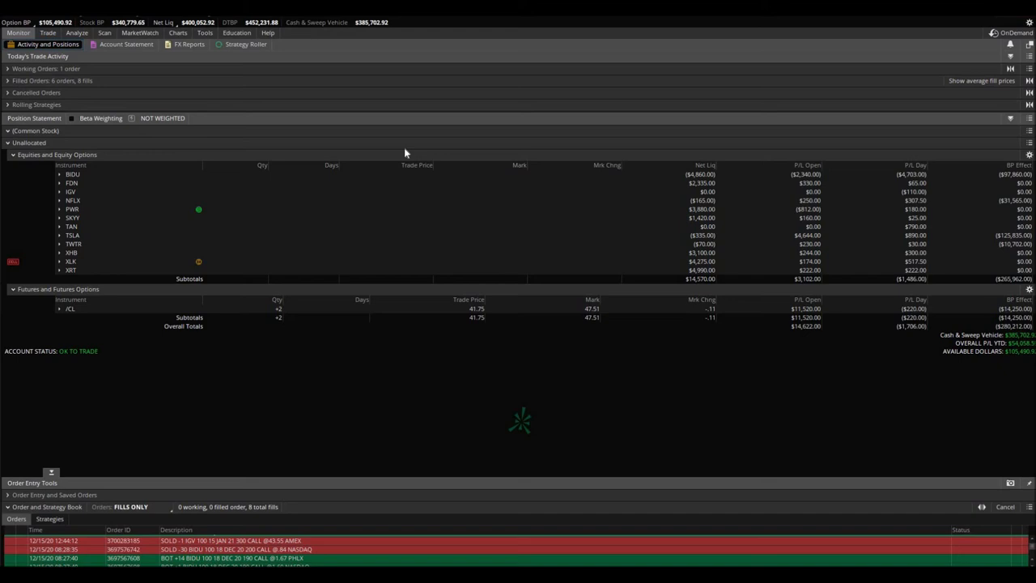
left_click(178, 32)
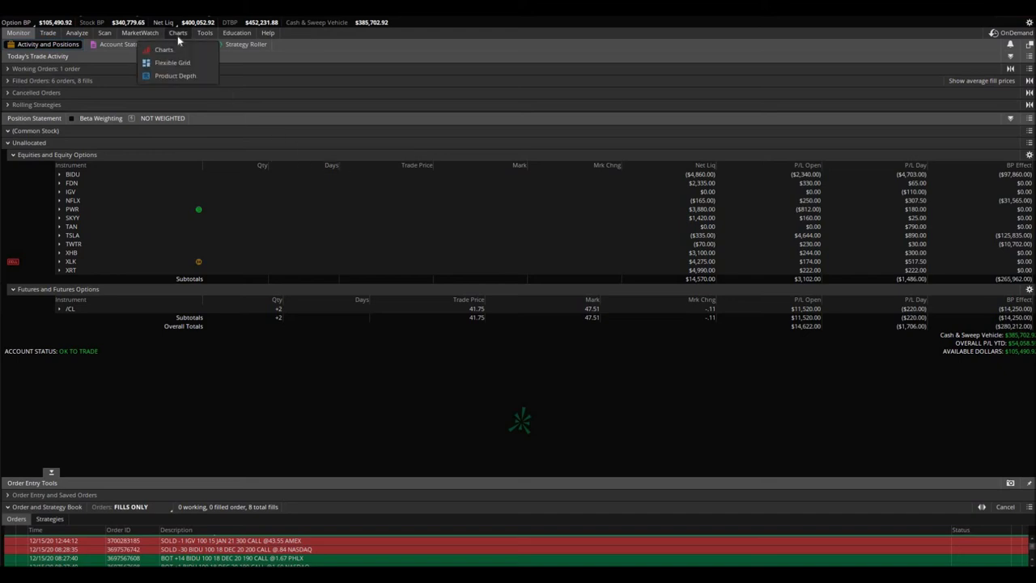
Glance at the BIDU price chart, then return to the account positions page
left_click(165, 49)
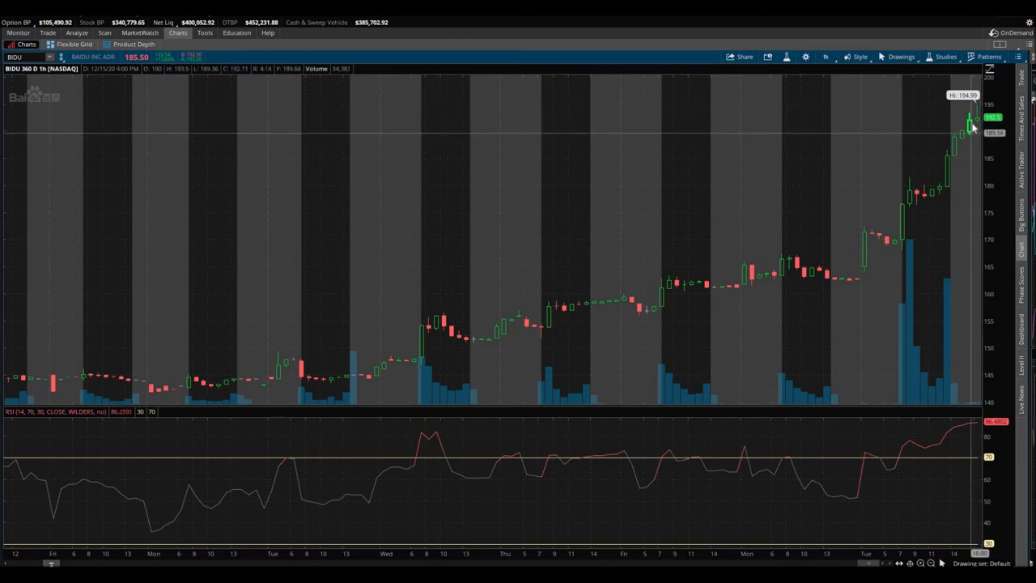
left_click(17, 33)
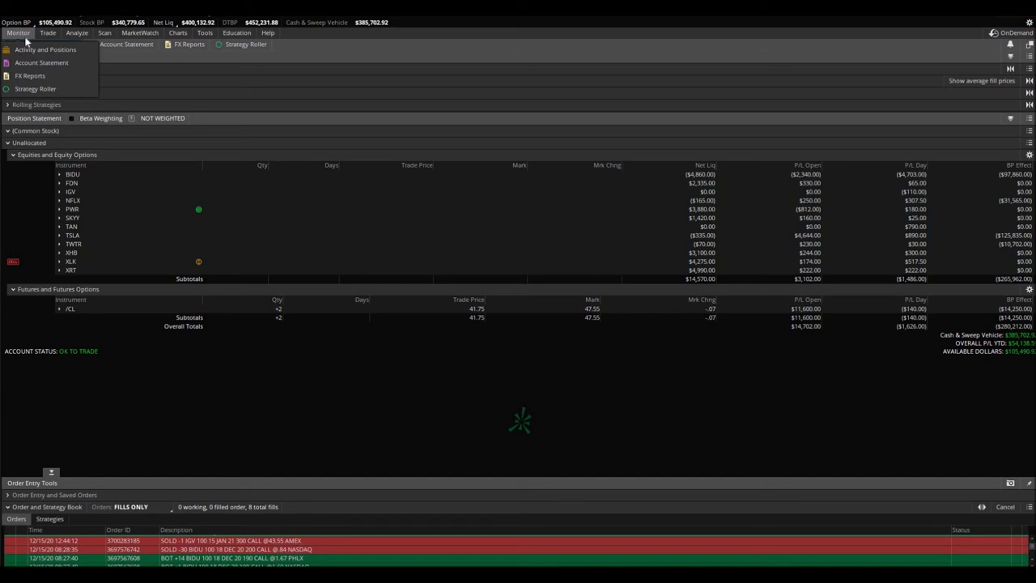
Check Activity and Positions, then display the one-year daily BIDU chart with its recent rally
left_click(46, 48)
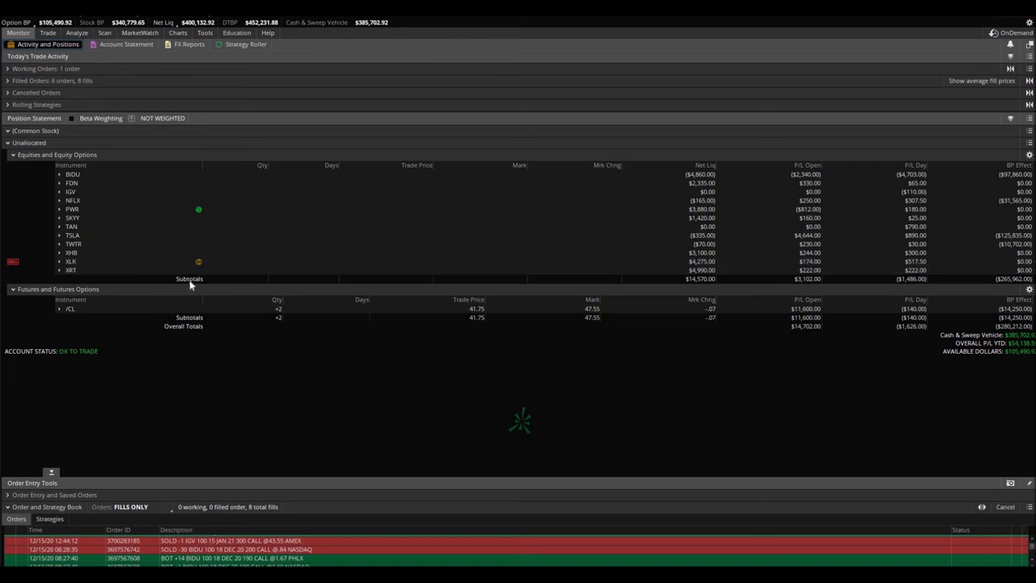
mouse_move(212, 343)
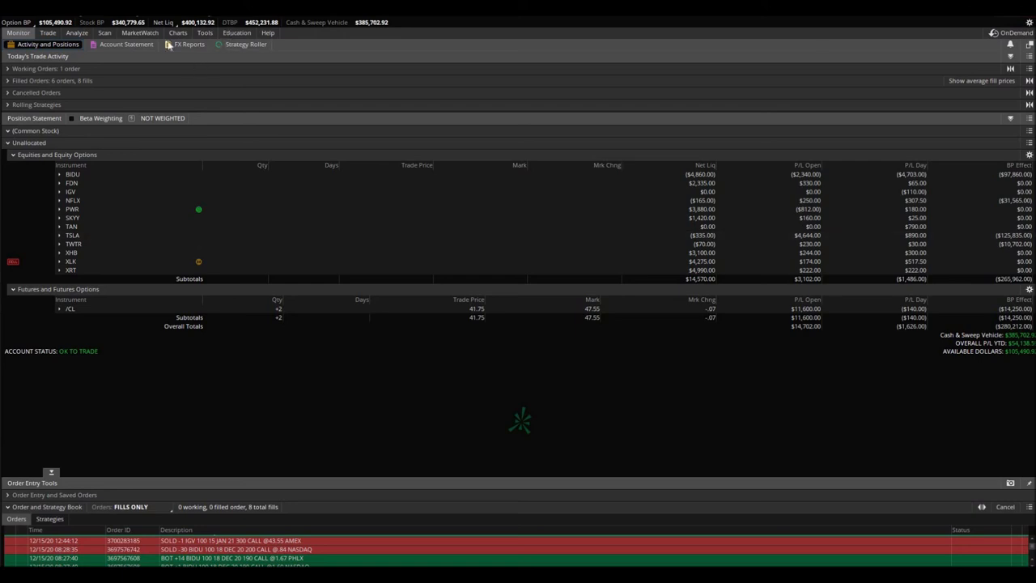
left_click(178, 32)
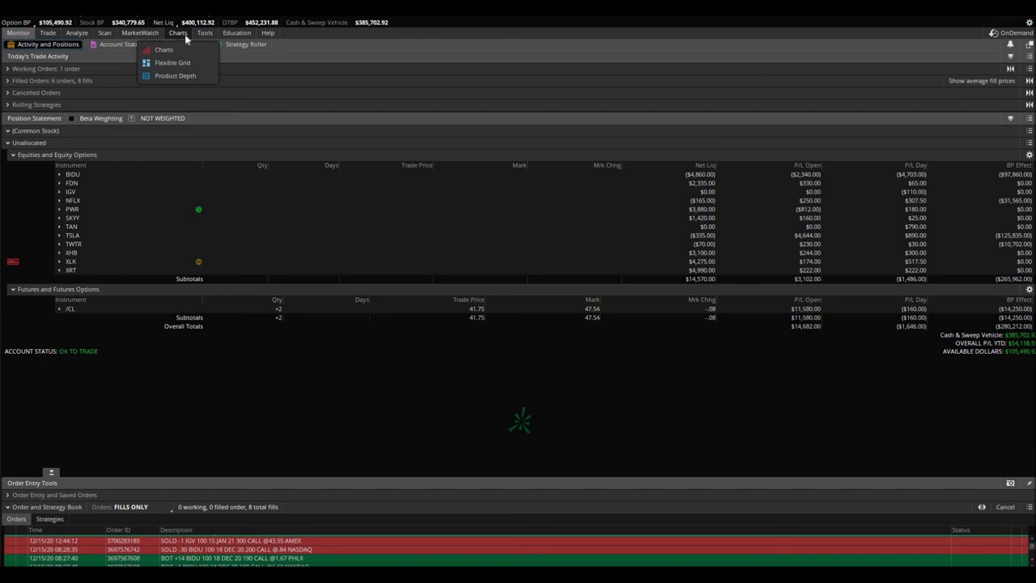
left_click(164, 48)
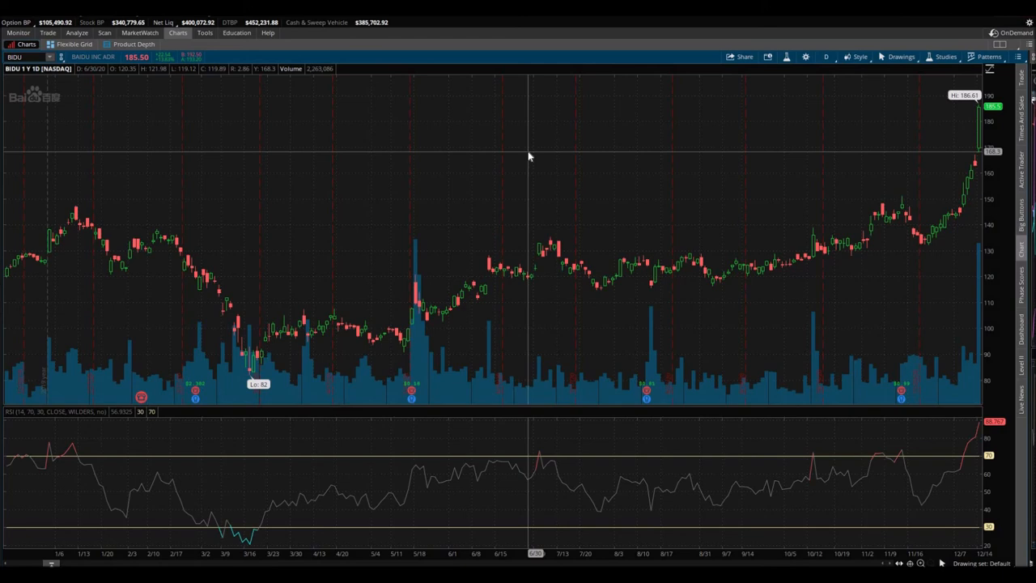